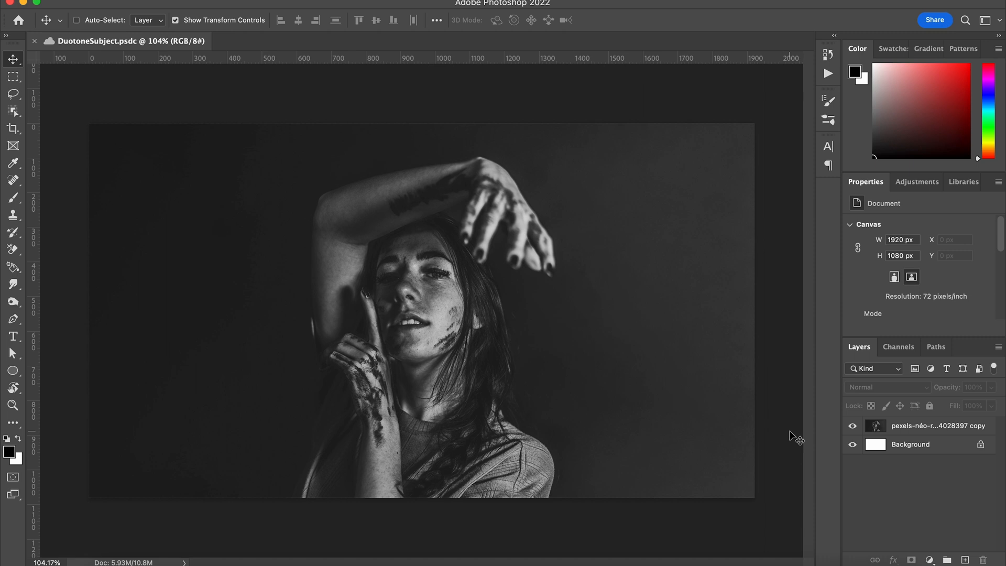
pyautogui.moveTo(875, 510)
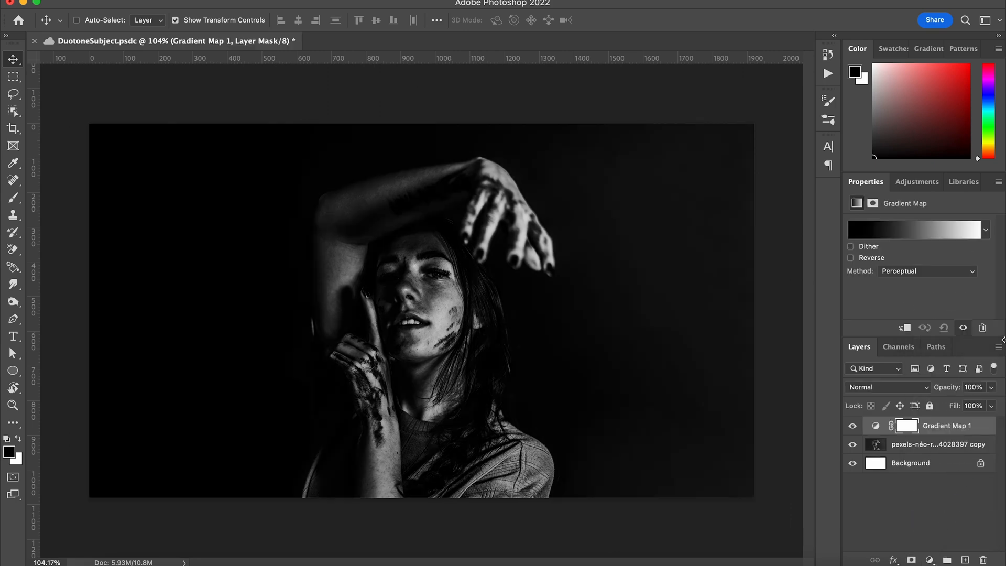
# Step: Apply the Purple_21 preset reversed so shadows go dark blue, highlights orange-pink
pyautogui.click(914, 230)
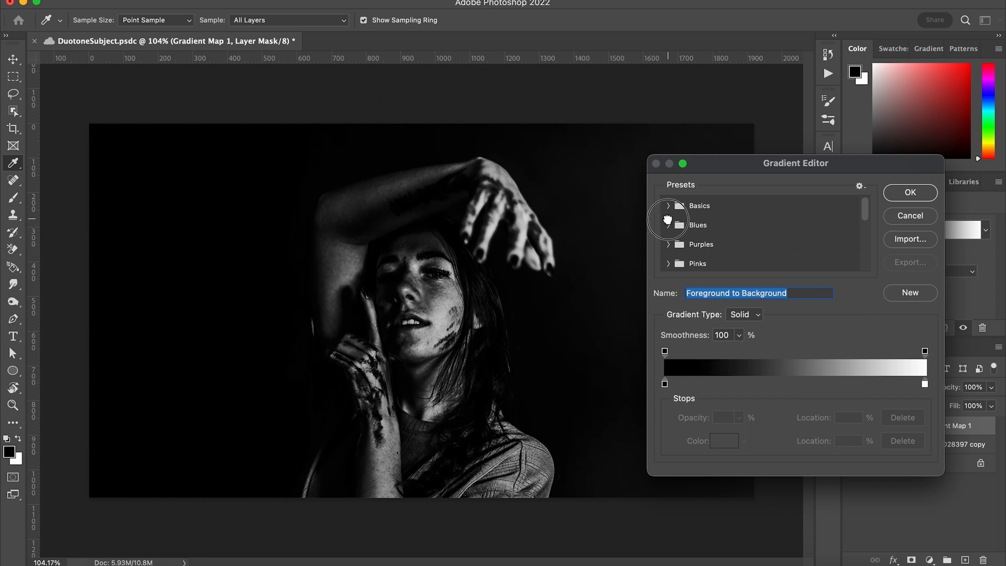
pyautogui.click(672, 224)
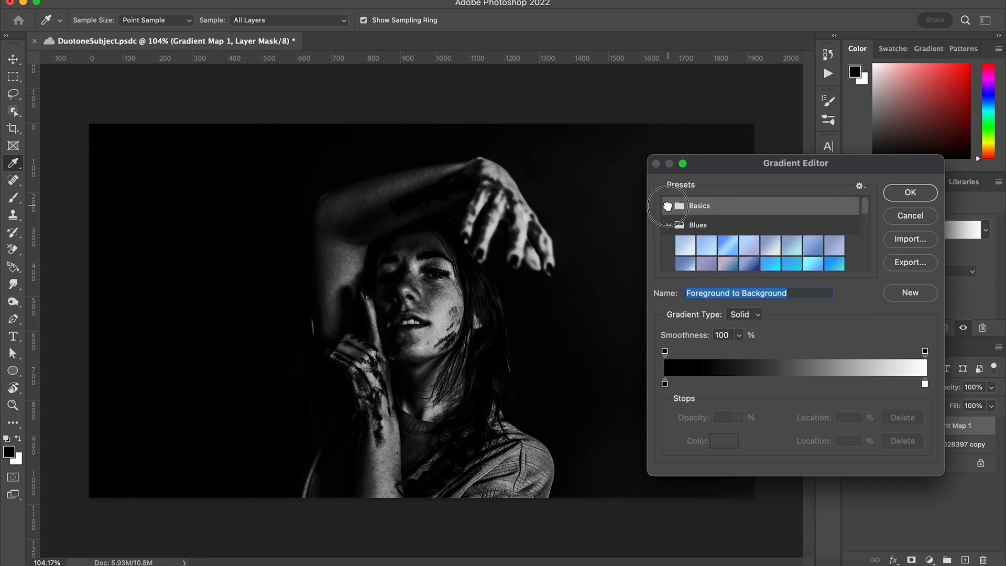
pyautogui.click(679, 225)
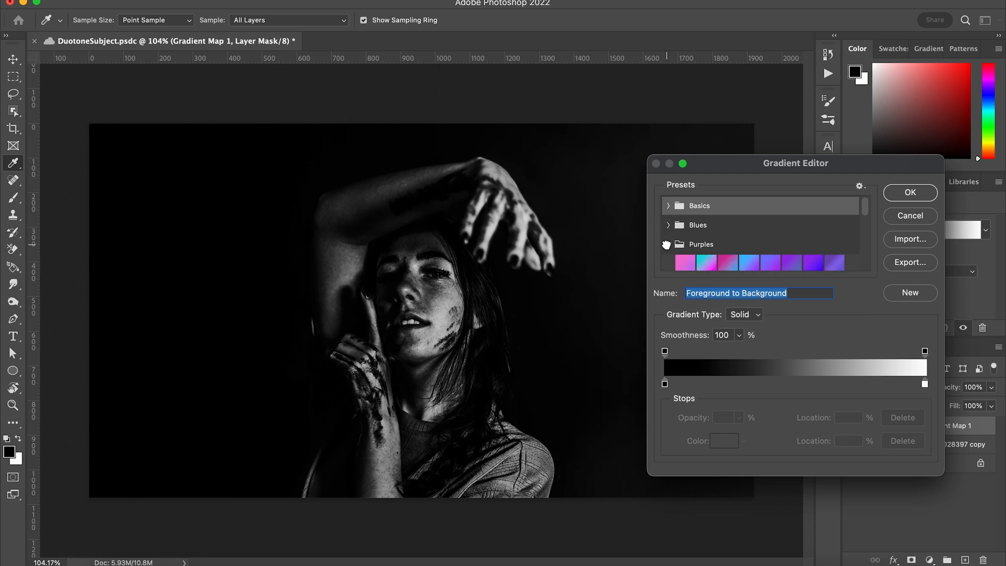
pyautogui.click(756, 251)
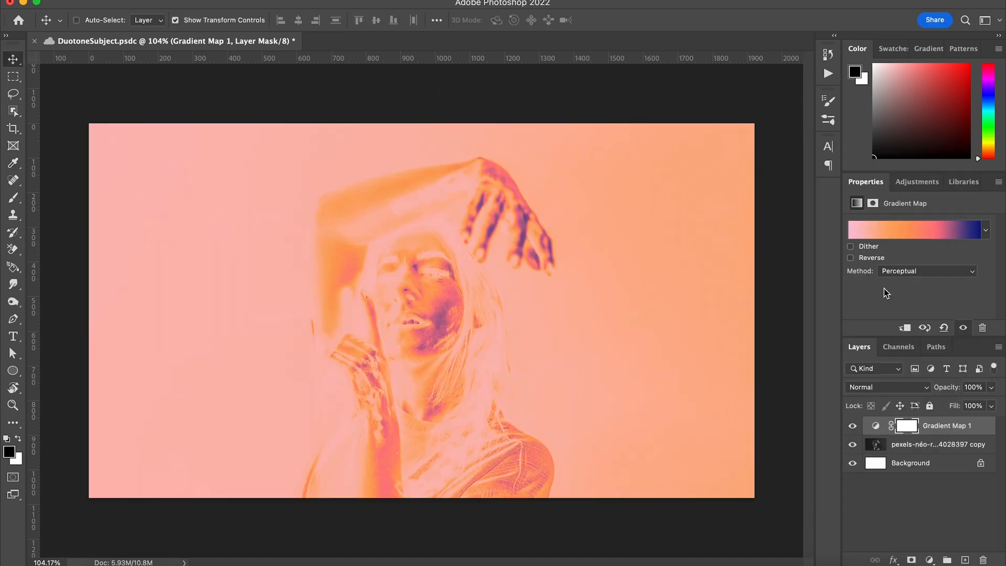
pyautogui.click(851, 257)
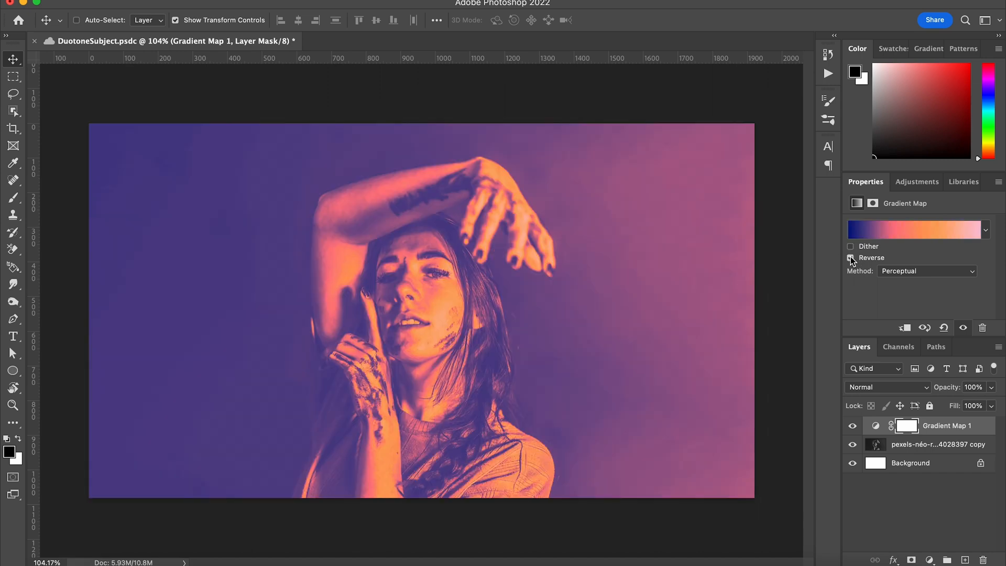
pyautogui.click(918, 230)
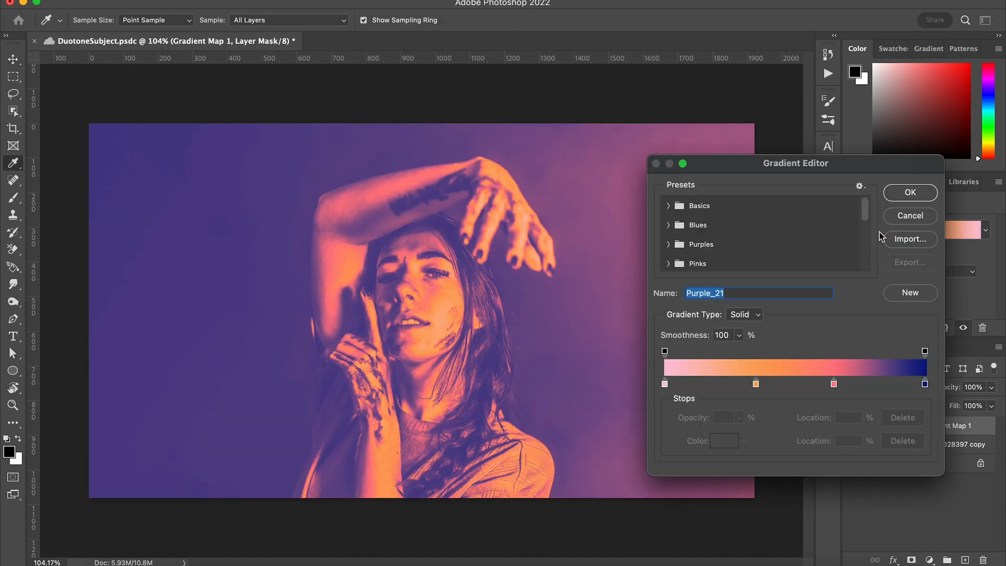
# Step: Move the dark end stop to 92% and recolour it near-black #03040b
pyautogui.click(835, 384)
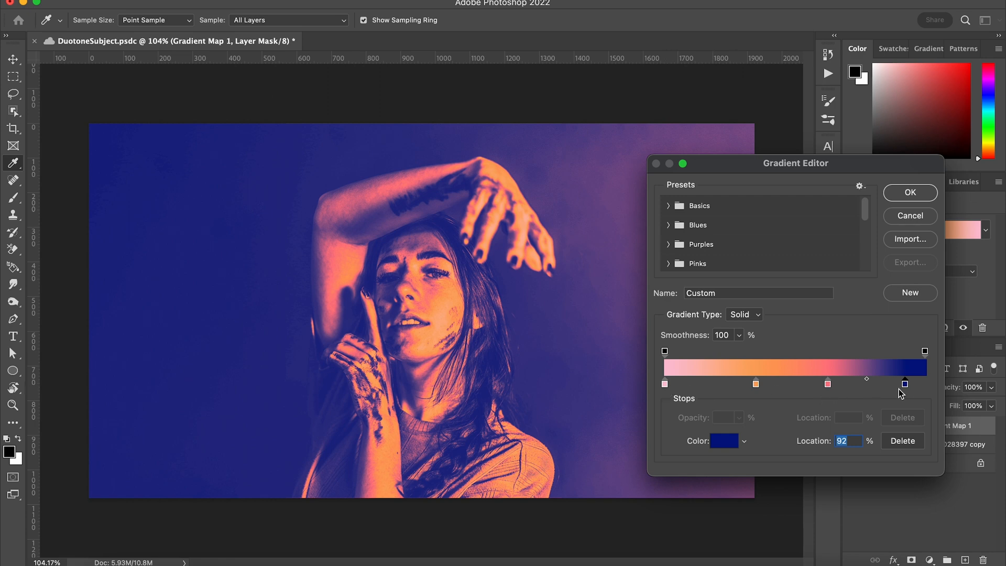
pyautogui.click(724, 441)
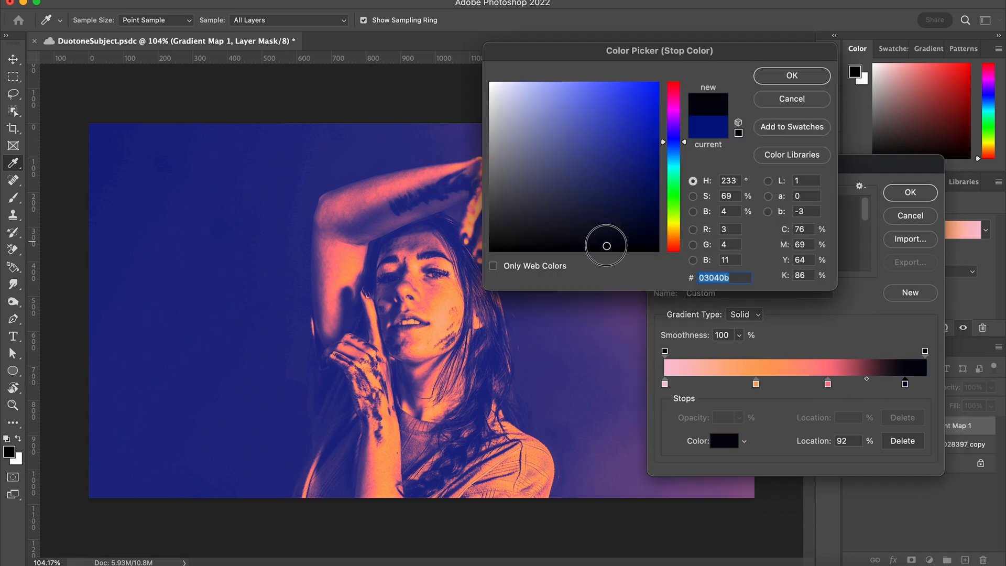
pyautogui.click(791, 76)
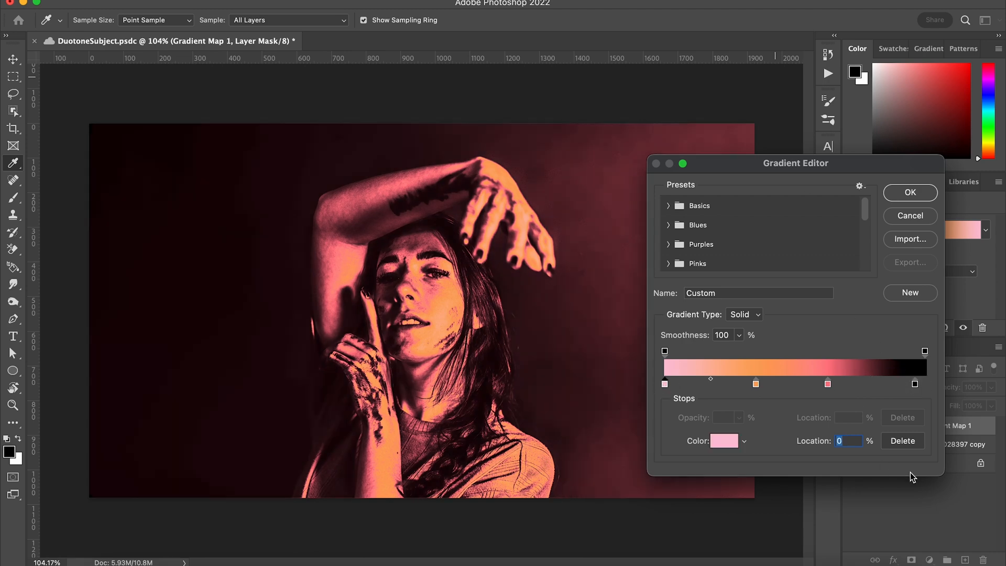
# Step: Remove the pink and orange stops and recolour the remaining stop warm yellow #ffe479
pyautogui.moveTo(664, 384); pyautogui.dragTo(756, 384)
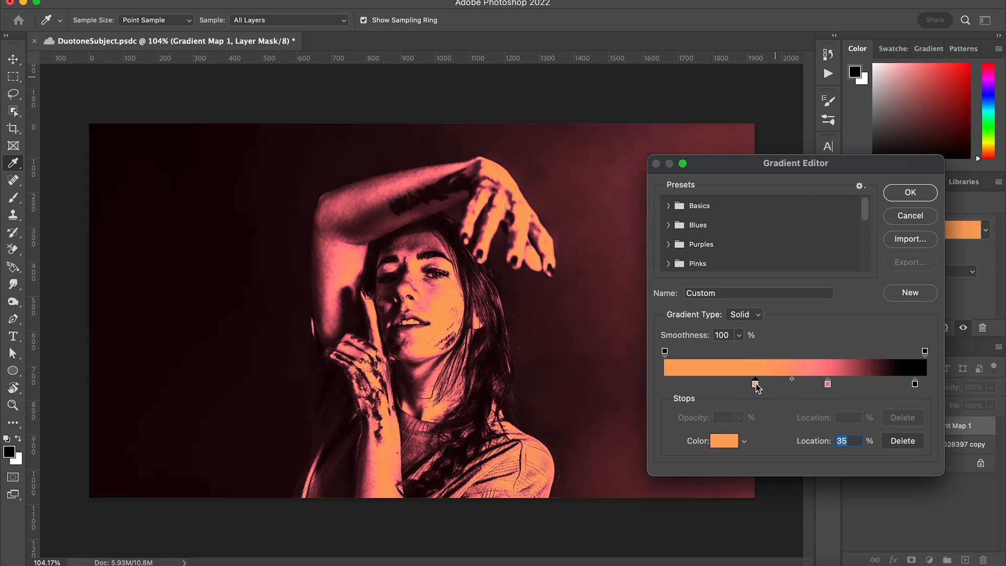
pyautogui.moveTo(756, 384); pyautogui.dragTo(850, 384)
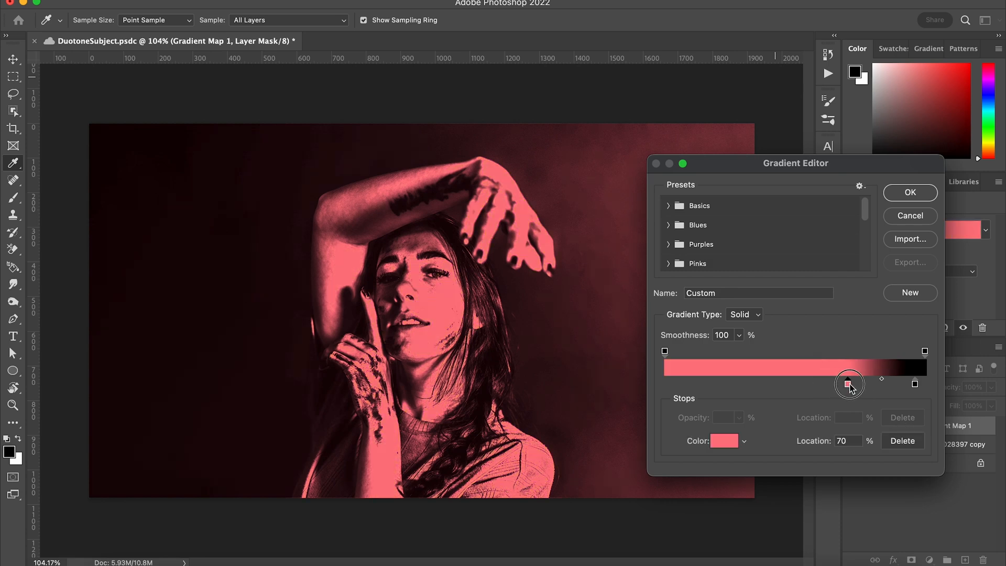
pyautogui.doubleClick(724, 442)
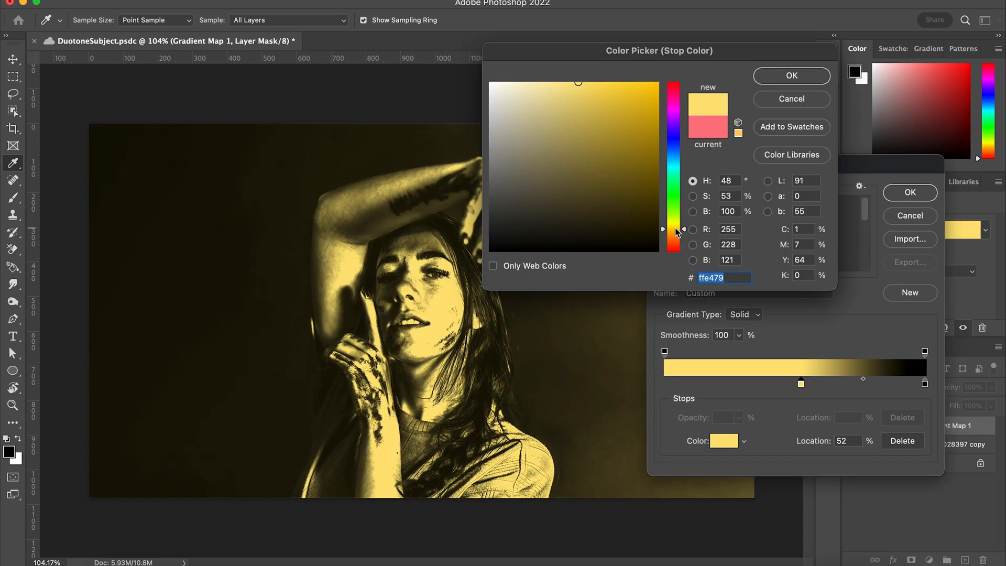
pyautogui.click(791, 75)
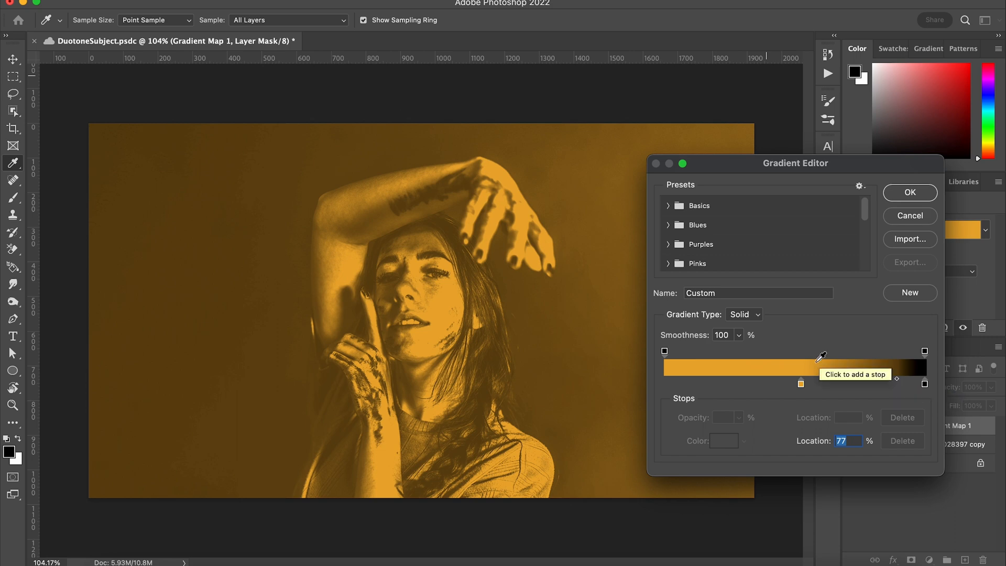